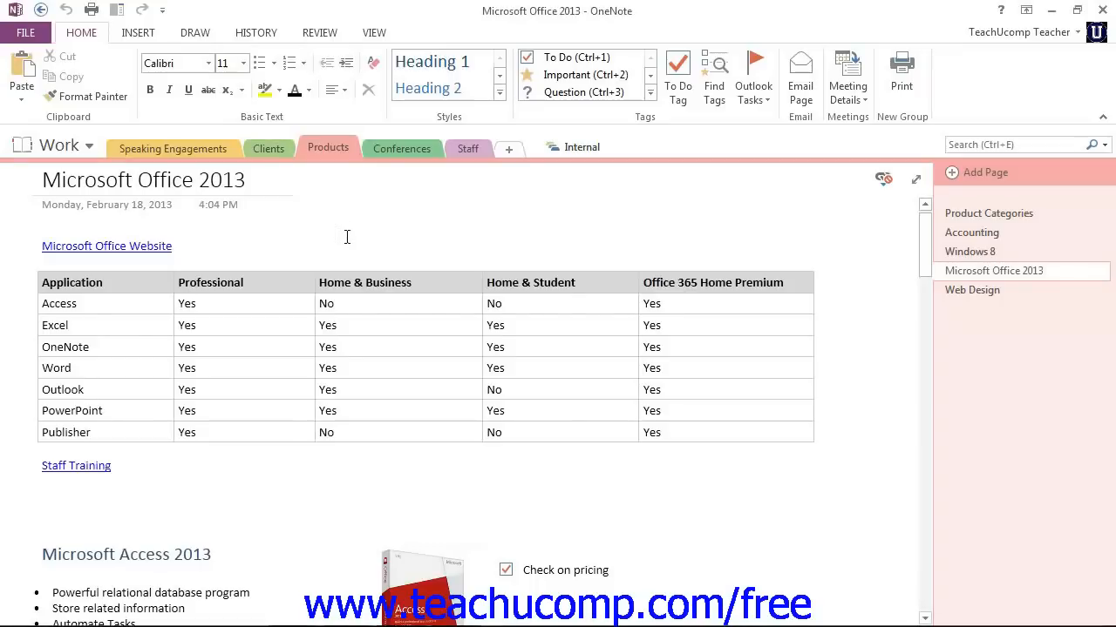
Start a new notebook from File > New with Computer as its storage location
{"action": "left_click", "coordinate": [335, 235]}
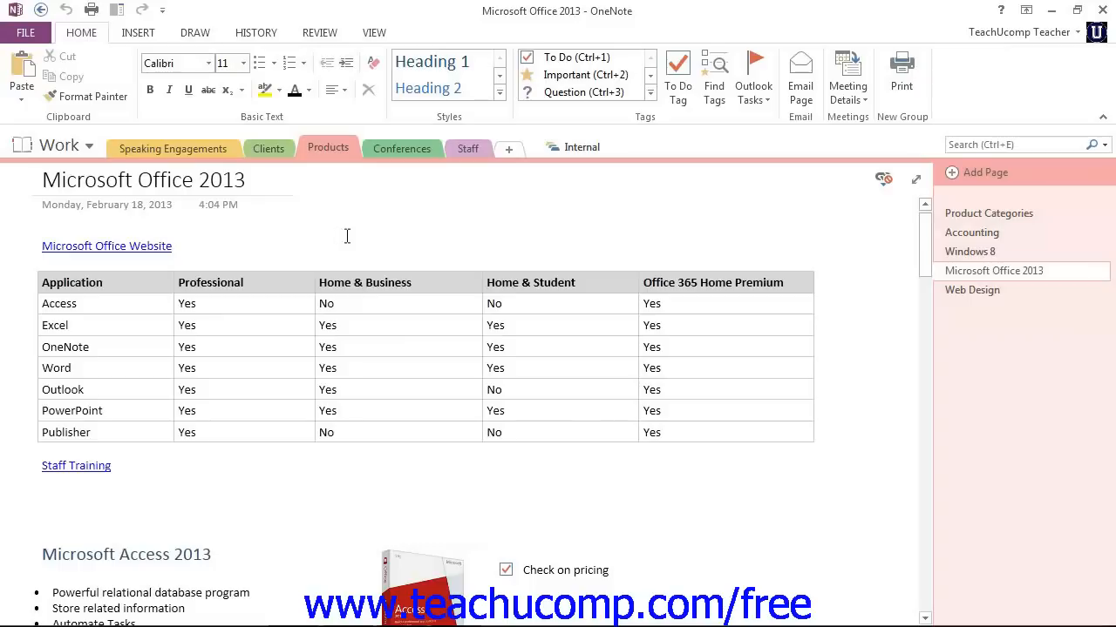
{"action": "left_click", "coordinate": [335, 236]}
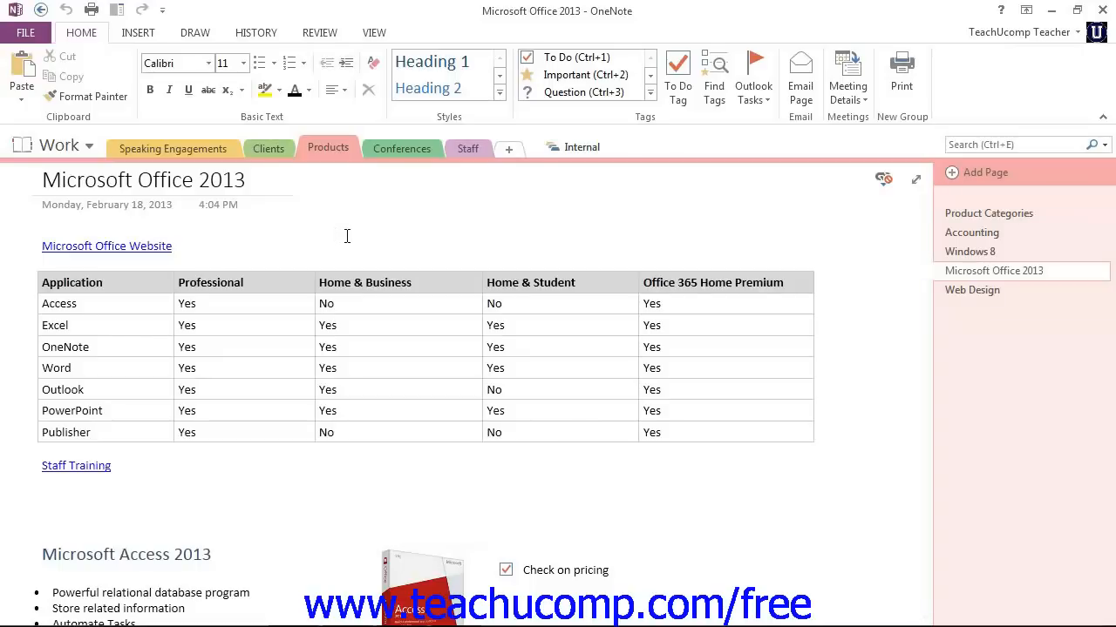
{"action": "left_click", "coordinate": [330, 235]}
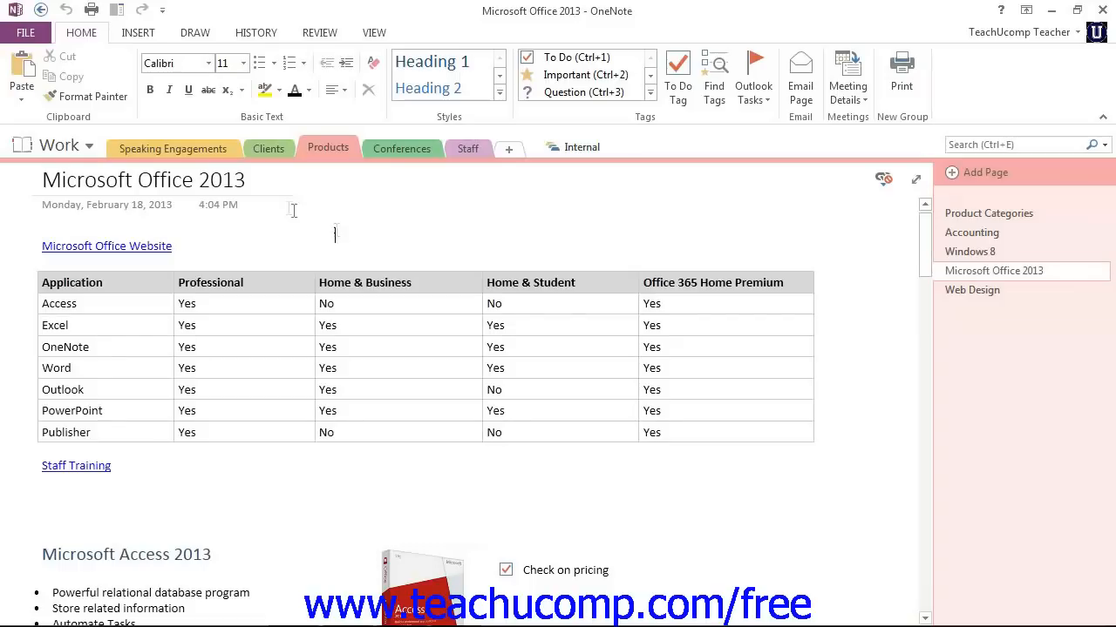
{"action": "left_click", "coordinate": [32, 31]}
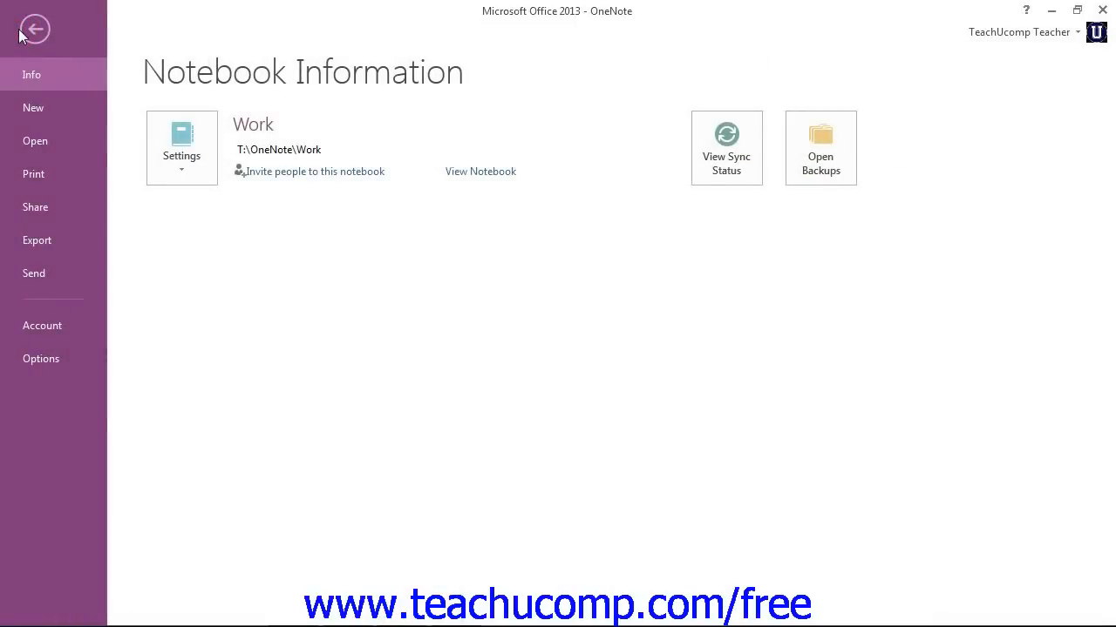
{"action": "mouse_move", "coordinate": [23, 47]}
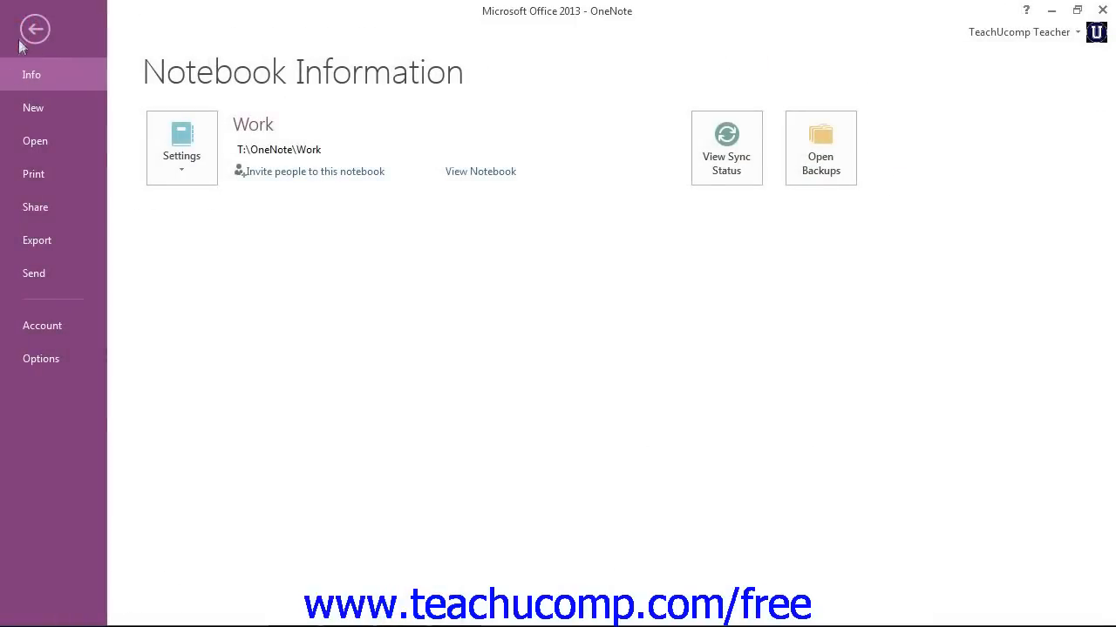
{"action": "left_click", "coordinate": [33, 108]}
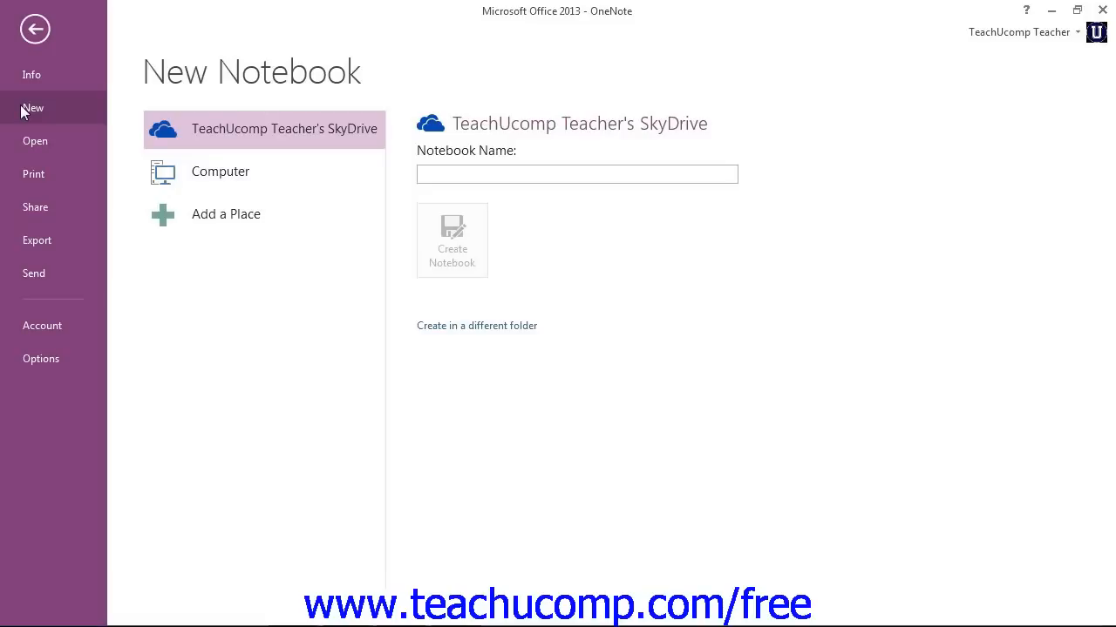
{"action": "mouse_move", "coordinate": [221, 174]}
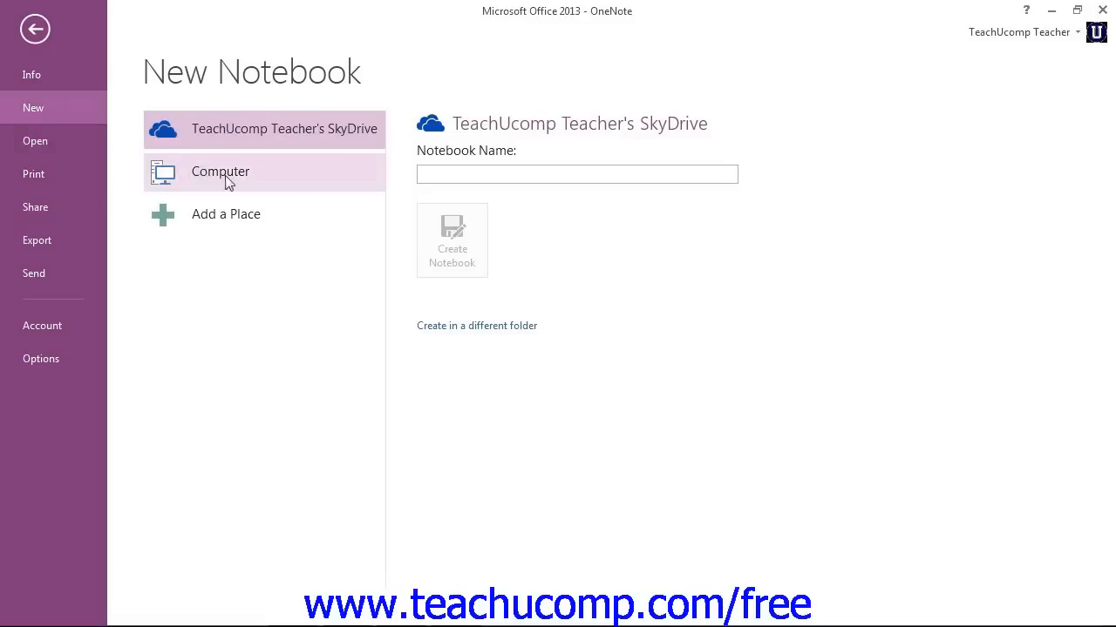
{"action": "left_click", "coordinate": [220, 173]}
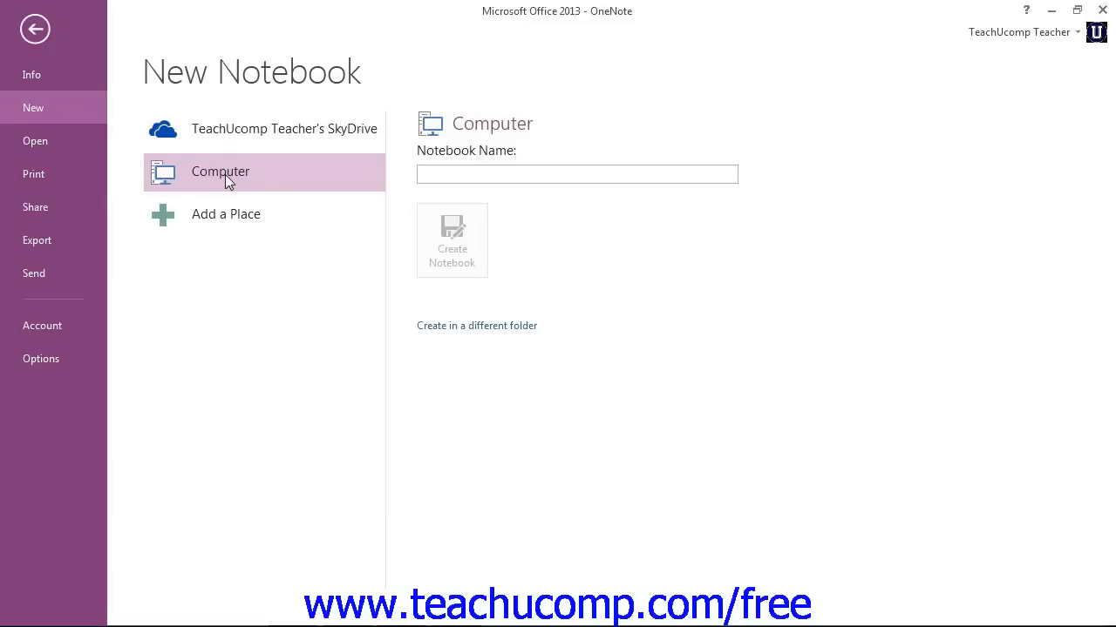
{"action": "mouse_move", "coordinate": [484, 329]}
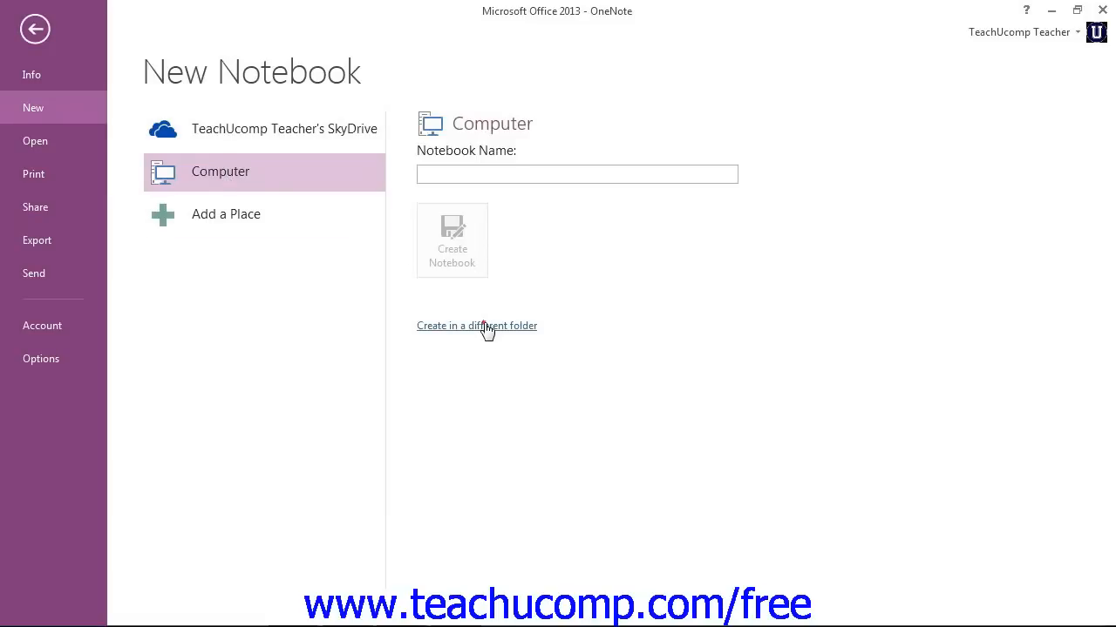
Browse to the OneNote folder on the T: network drive and name the notebook 'Sample'
{"action": "left_click", "coordinate": [478, 326]}
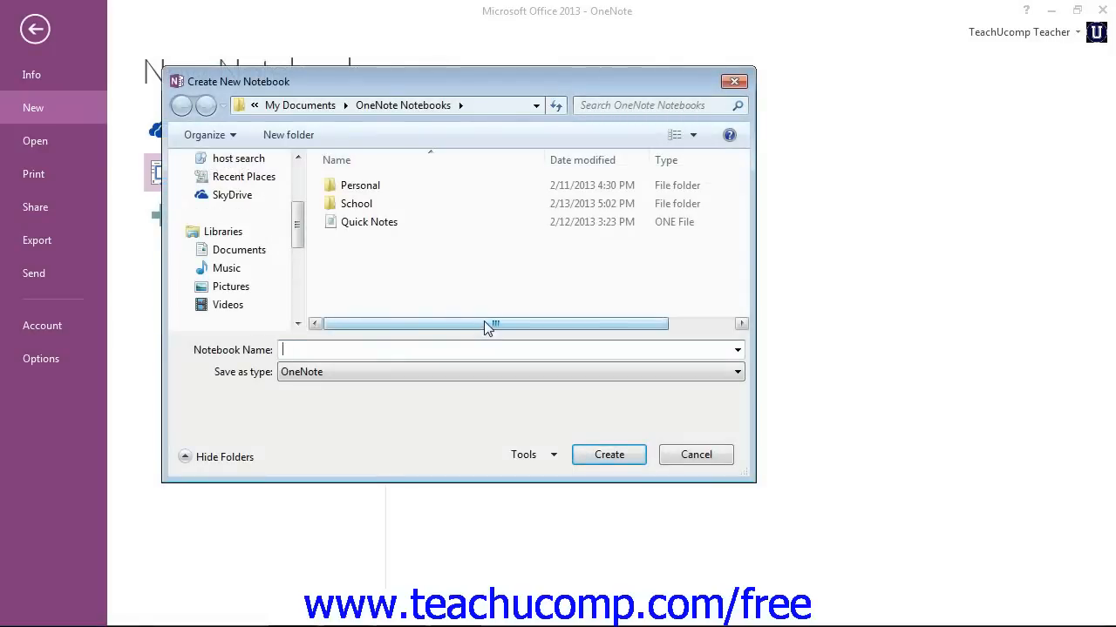
{"action": "mouse_move", "coordinate": [329, 293]}
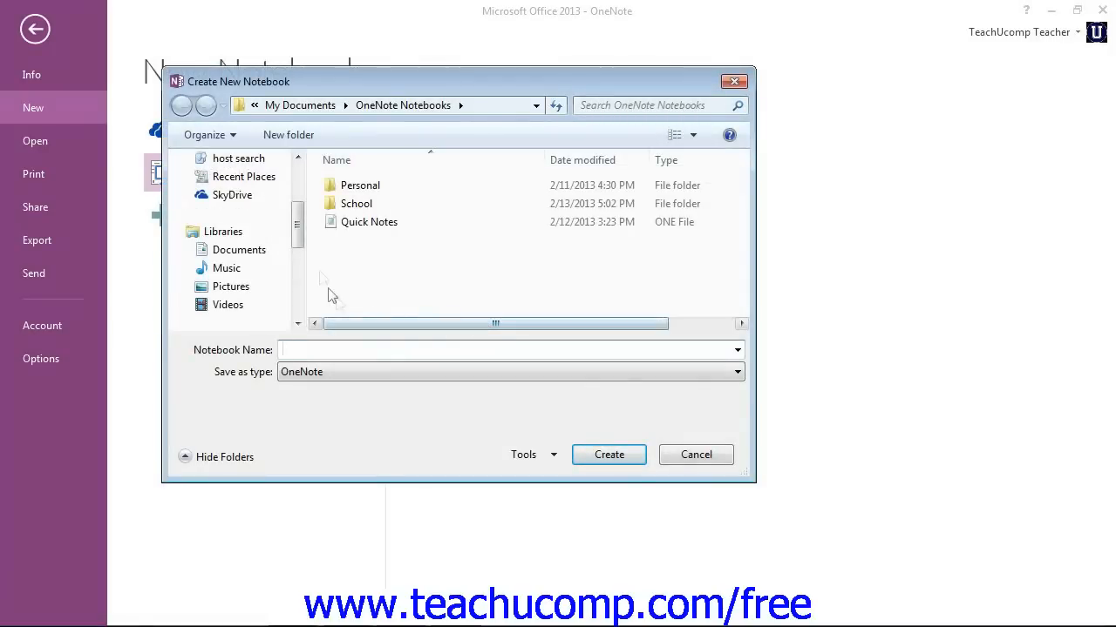
{"action": "scroll", "scroll_direction": "down", "scroll_amount": 3}
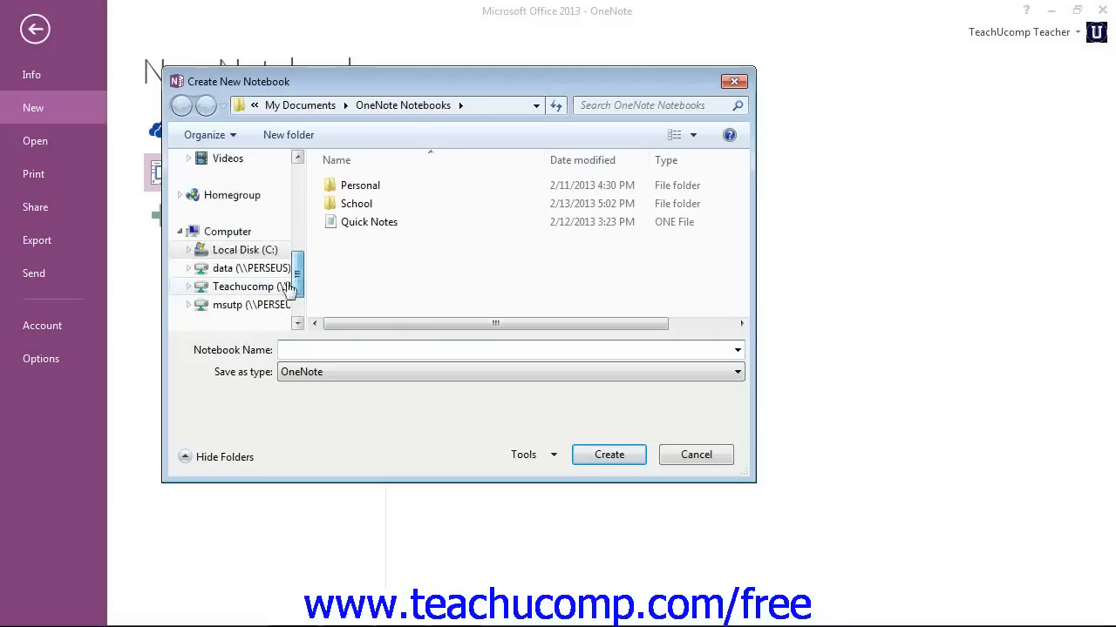
{"action": "left_click", "coordinate": [244, 286]}
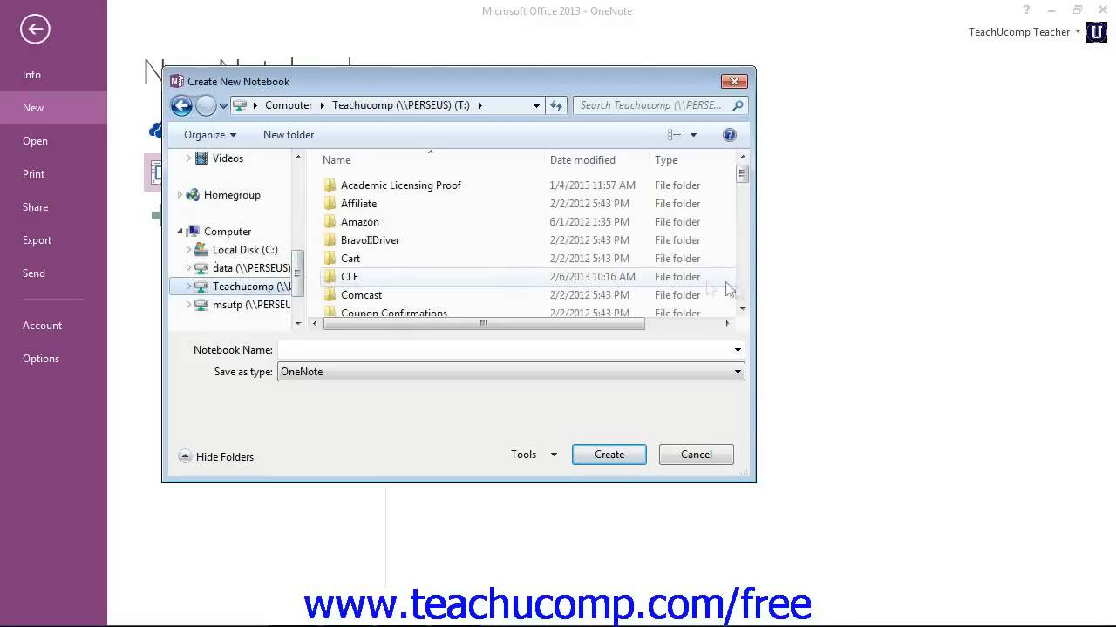
{"action": "scroll", "scroll_direction": "down", "scroll_amount": 3}
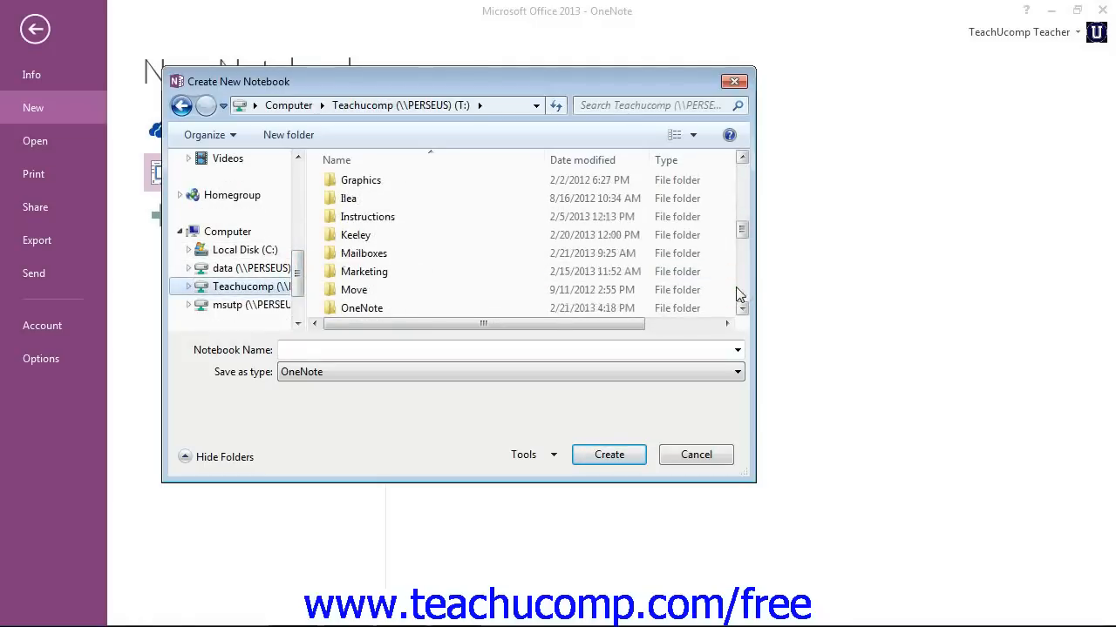
{"action": "double_click", "coordinate": [363, 307]}
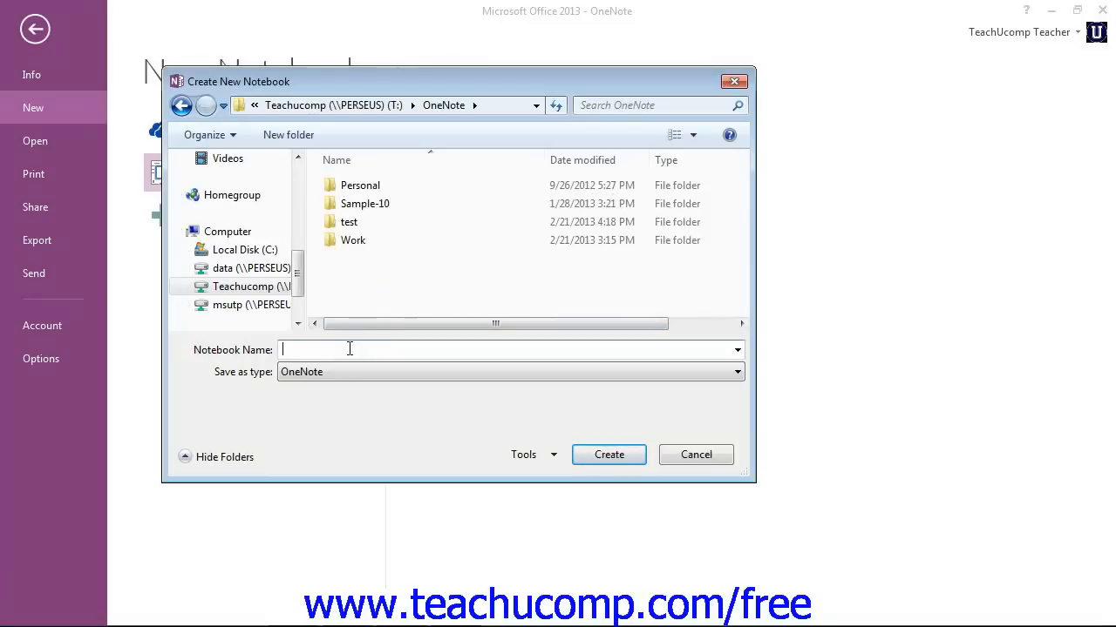
{"action": "type", "text": "Sample"}
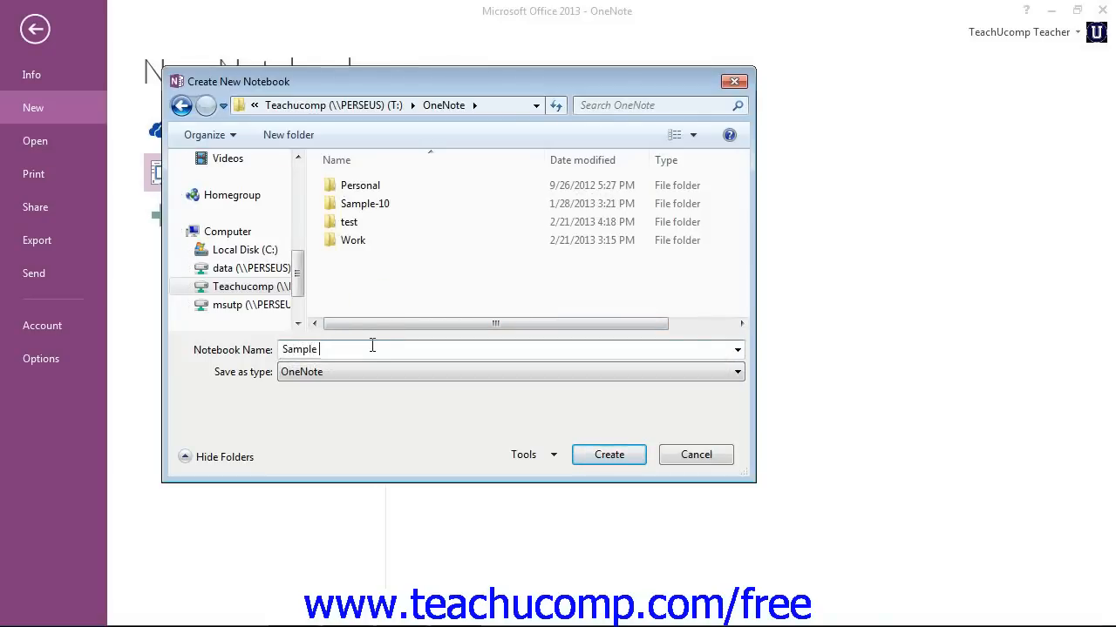
{"action": "mouse_move", "coordinate": [608, 455]}
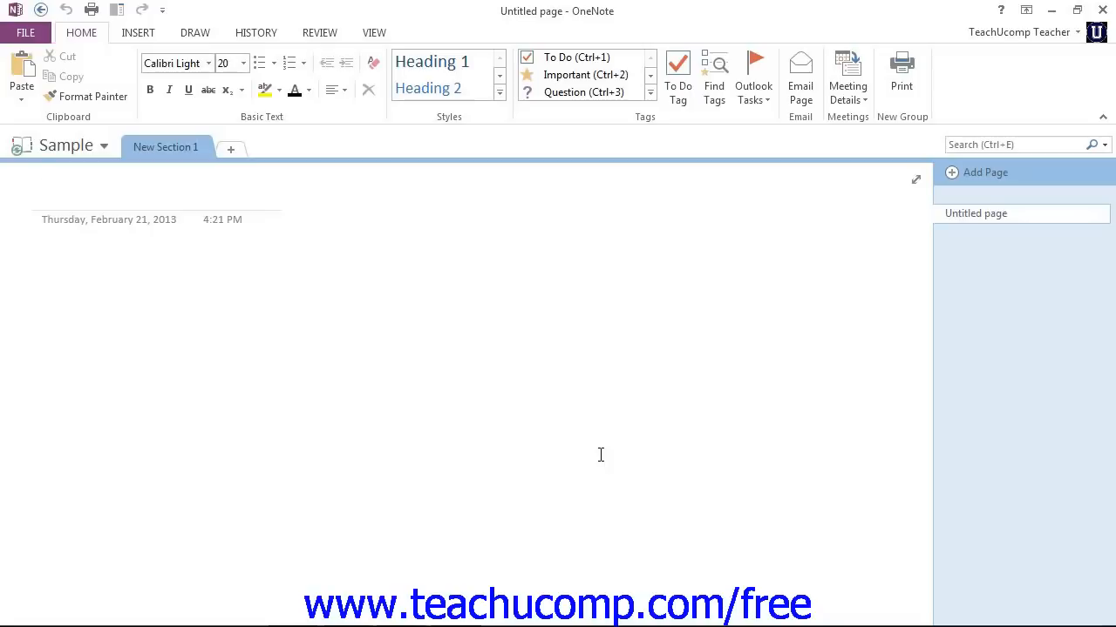
Switch from the Sample notebook back to the Work notebook via the notebook list
{"action": "left_click", "coordinate": [52, 191]}
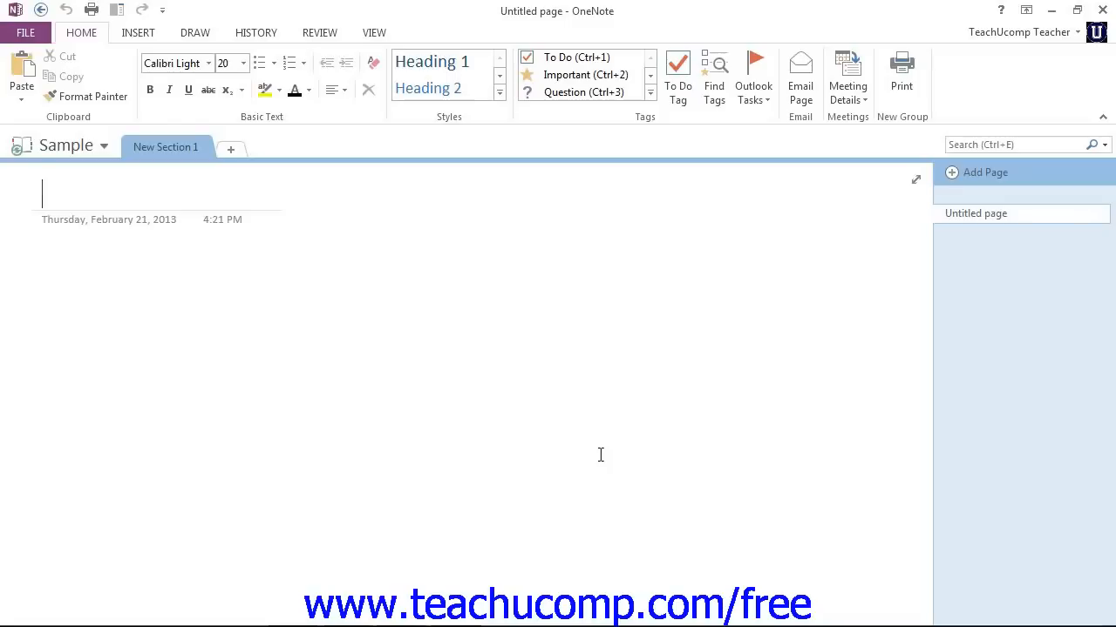
{"action": "mouse_move", "coordinate": [19, 153]}
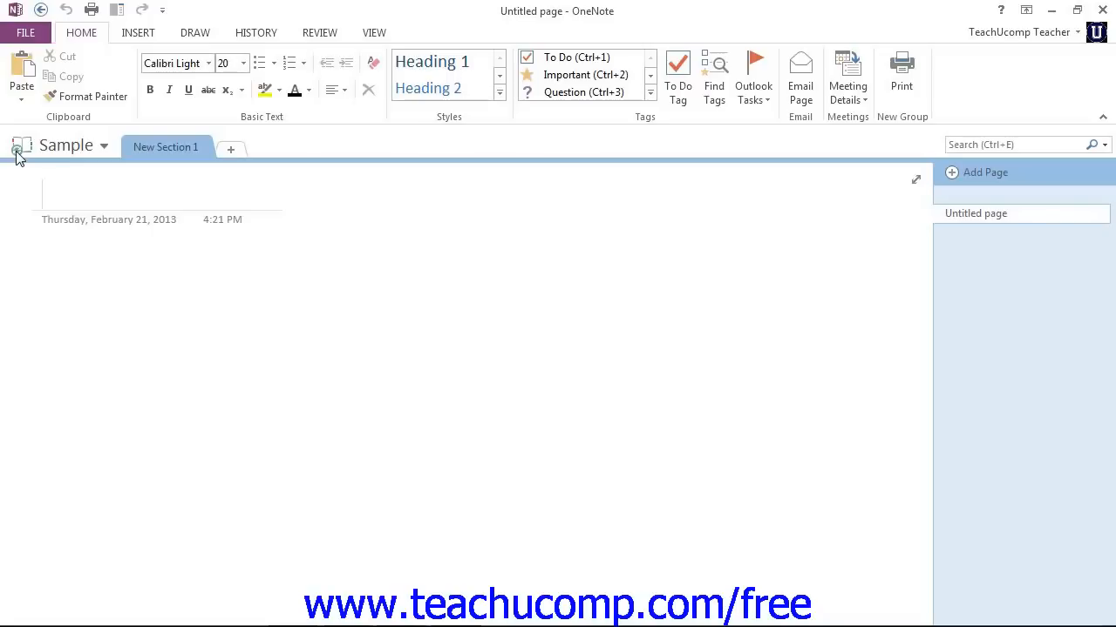
{"action": "left_click", "coordinate": [52, 193]}
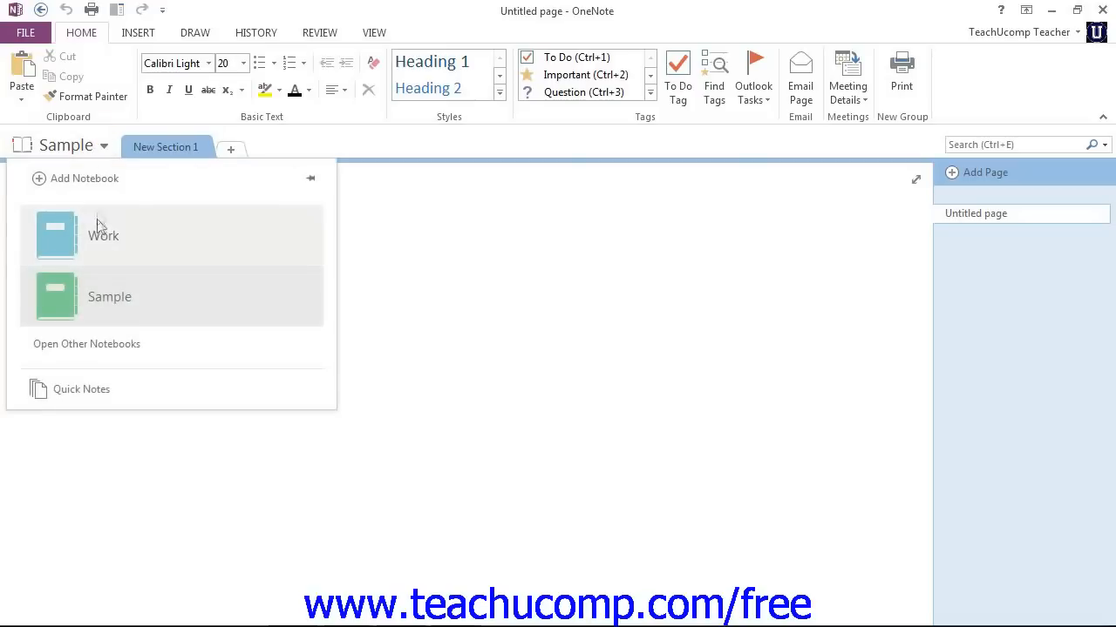
{"action": "left_click", "coordinate": [103, 236]}
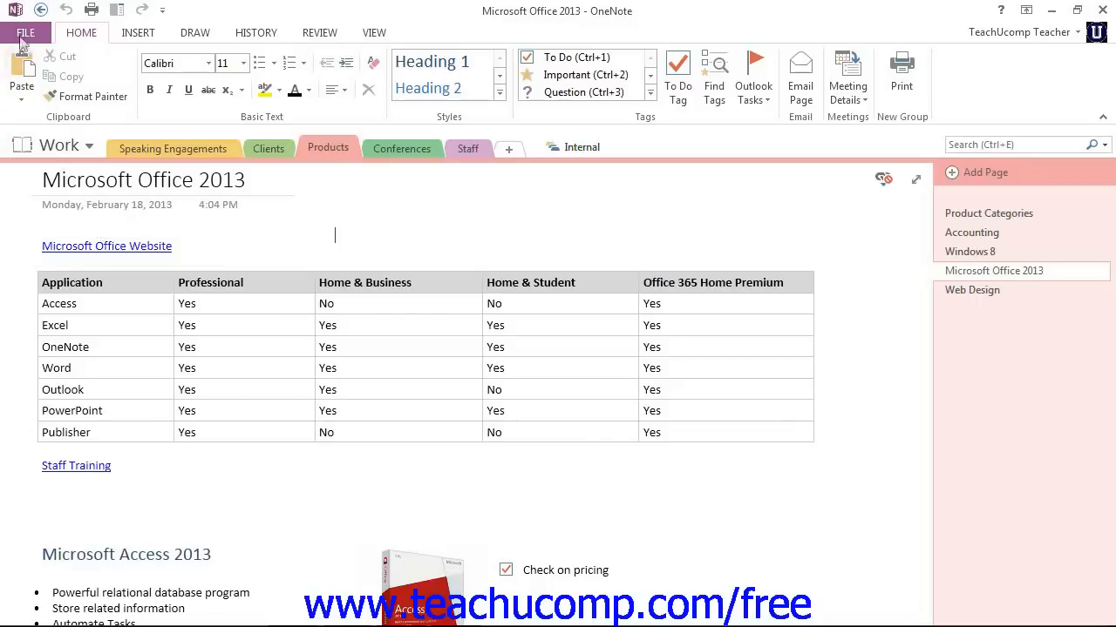
Show the Work notebook's Share options and start an e-mail telling others about it
{"action": "left_click", "coordinate": [28, 32]}
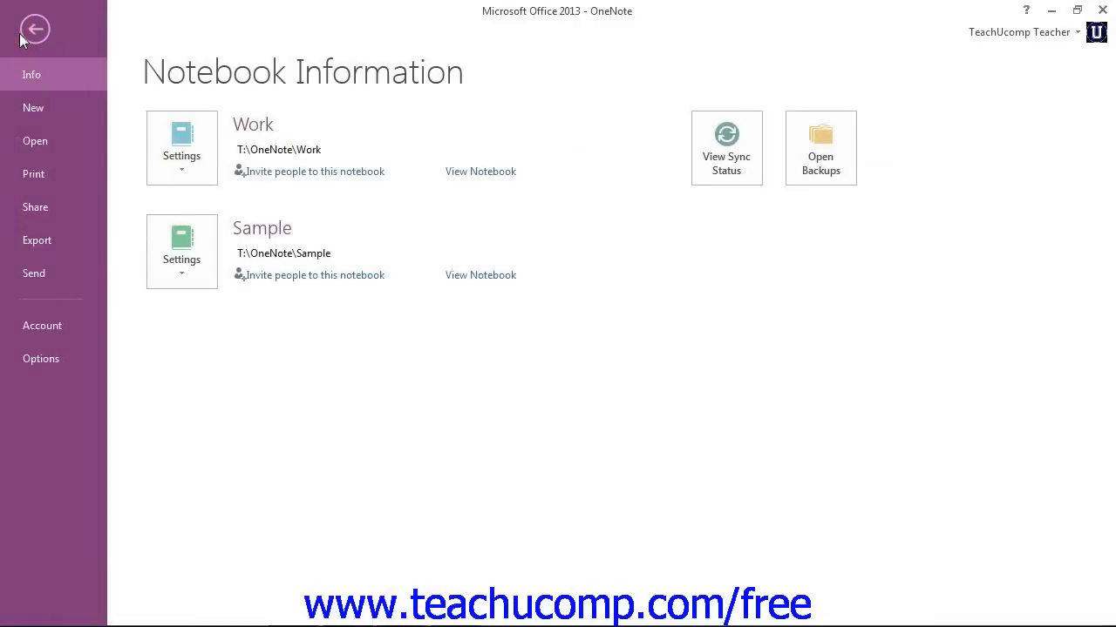
{"action": "mouse_move", "coordinate": [35, 207]}
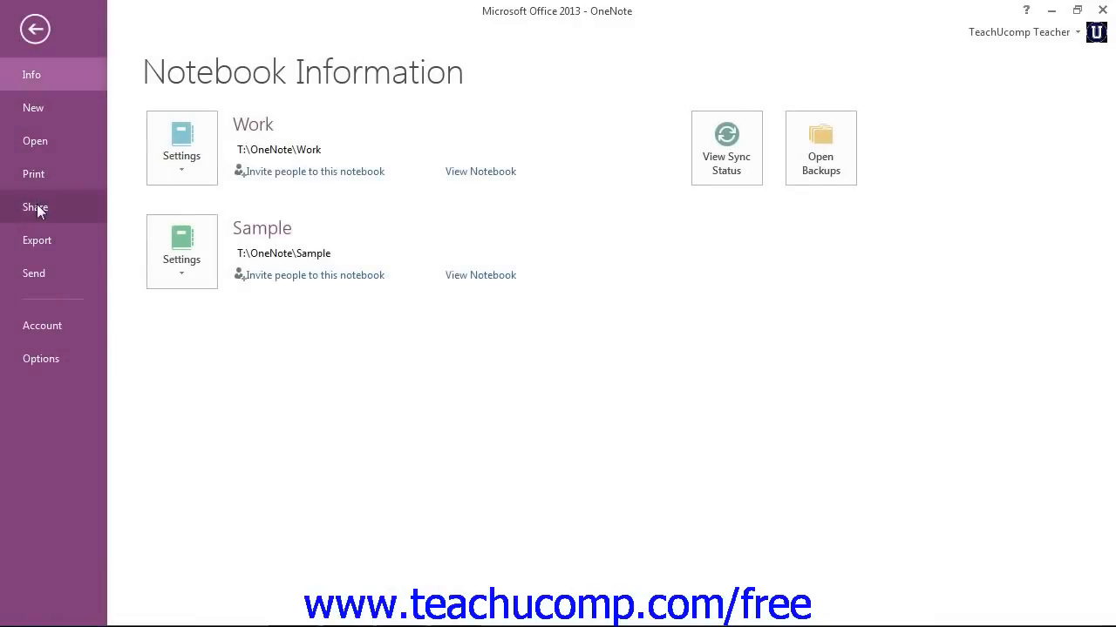
{"action": "left_click", "coordinate": [35, 207]}
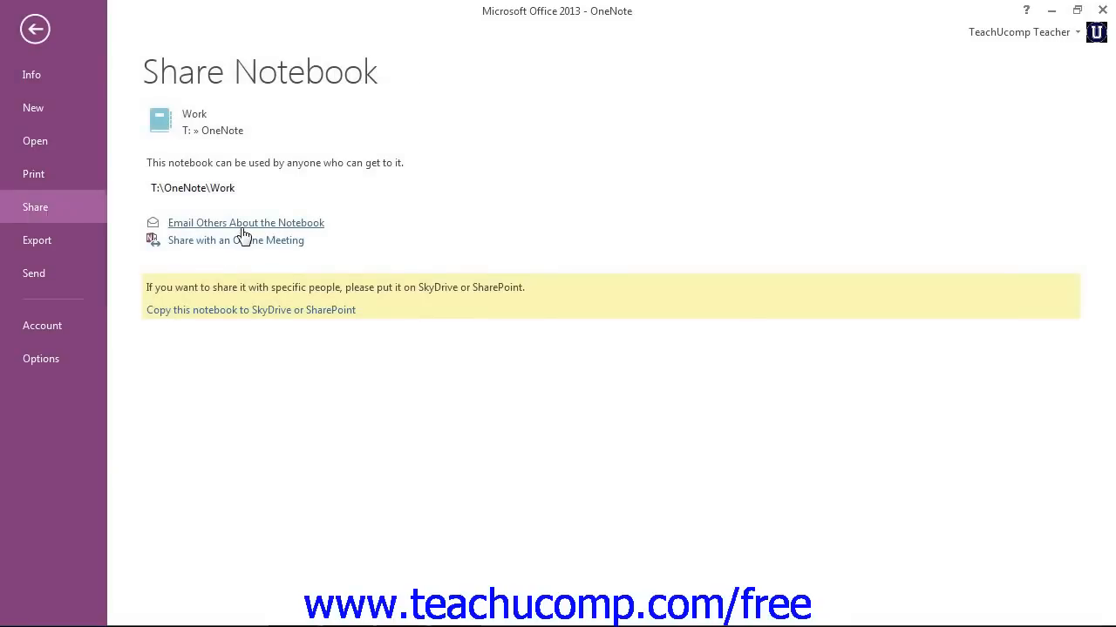
{"action": "left_click", "coordinate": [35, 28]}
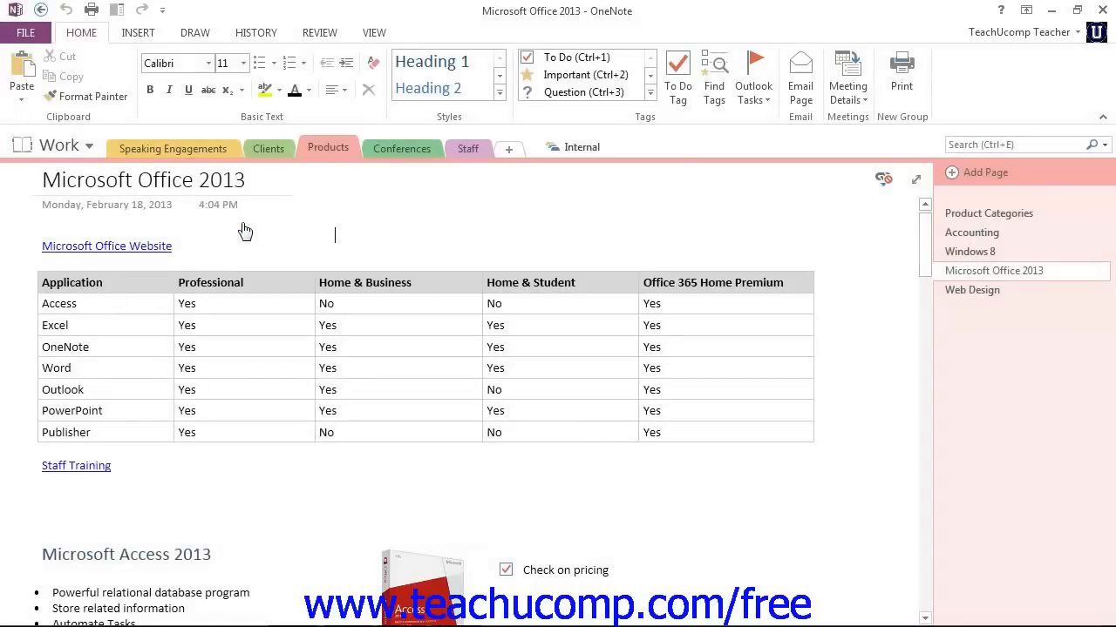
{"action": "mouse_move", "coordinate": [244, 223]}
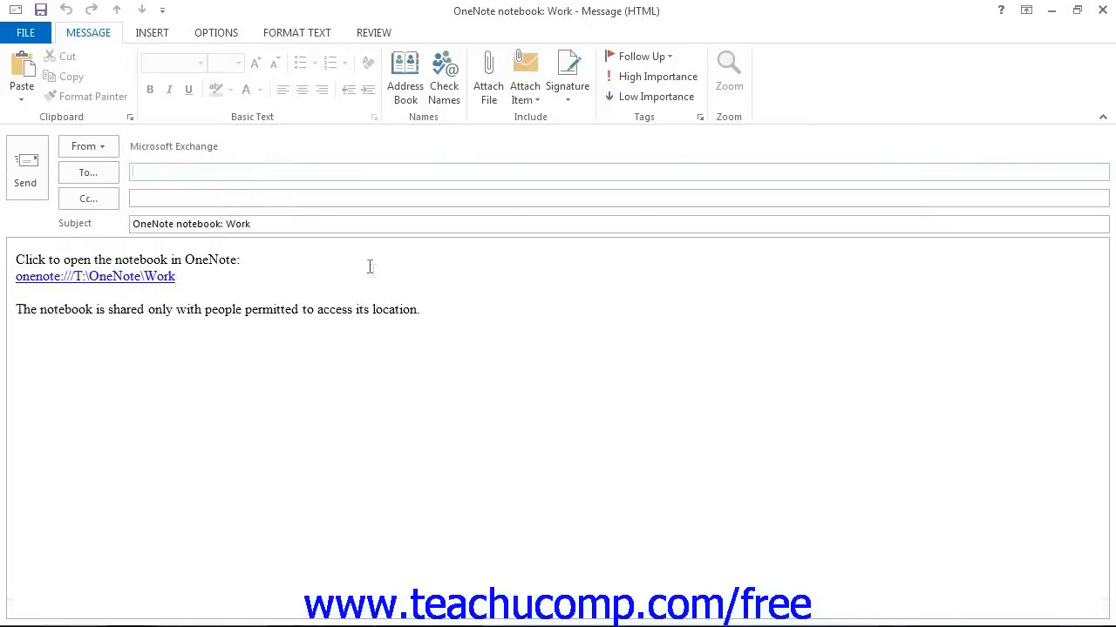
Close the Outlook message about the Work notebook without saving it
{"action": "left_click", "coordinate": [1100, 10]}
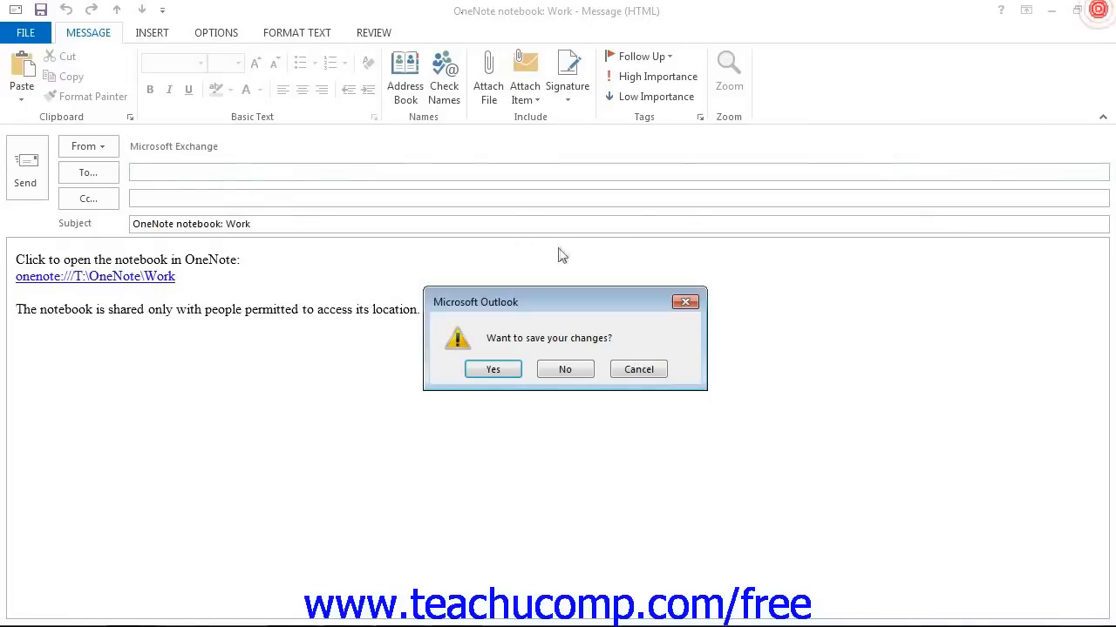
{"action": "left_click", "coordinate": [564, 370]}
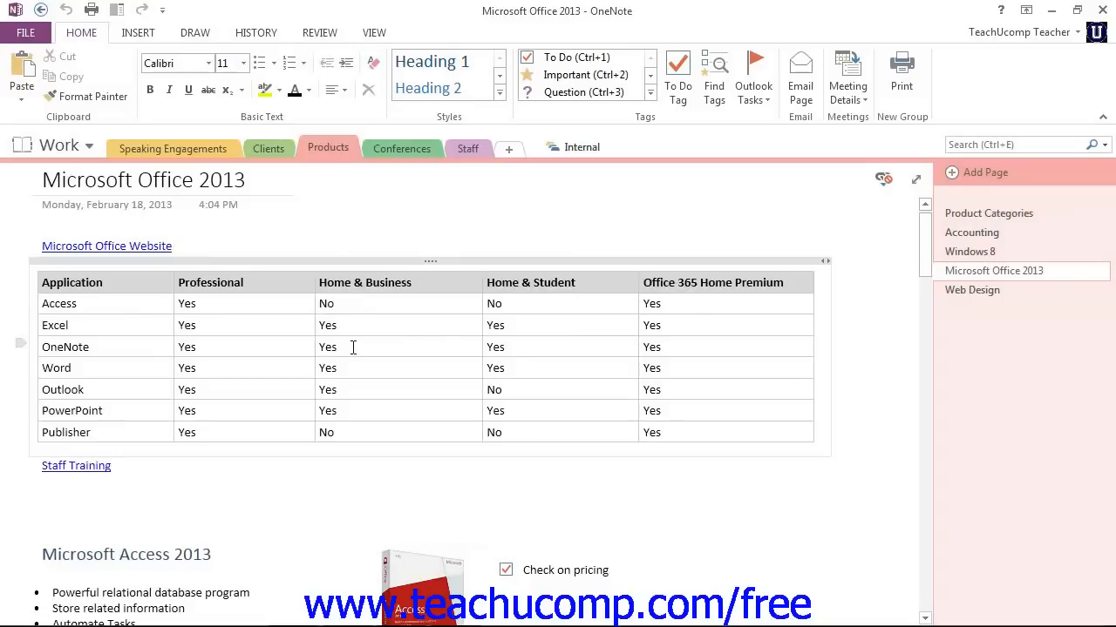
Bring up the Work notebook's Share page again, including the online meeting option
{"action": "left_click", "coordinate": [335, 234]}
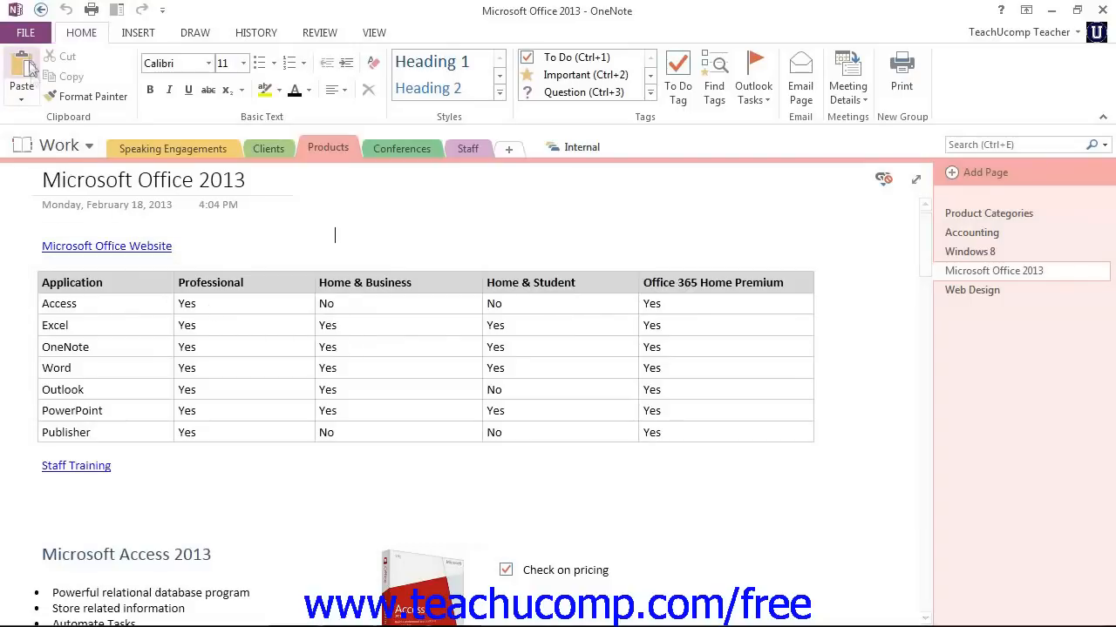
{"action": "left_click", "coordinate": [32, 33]}
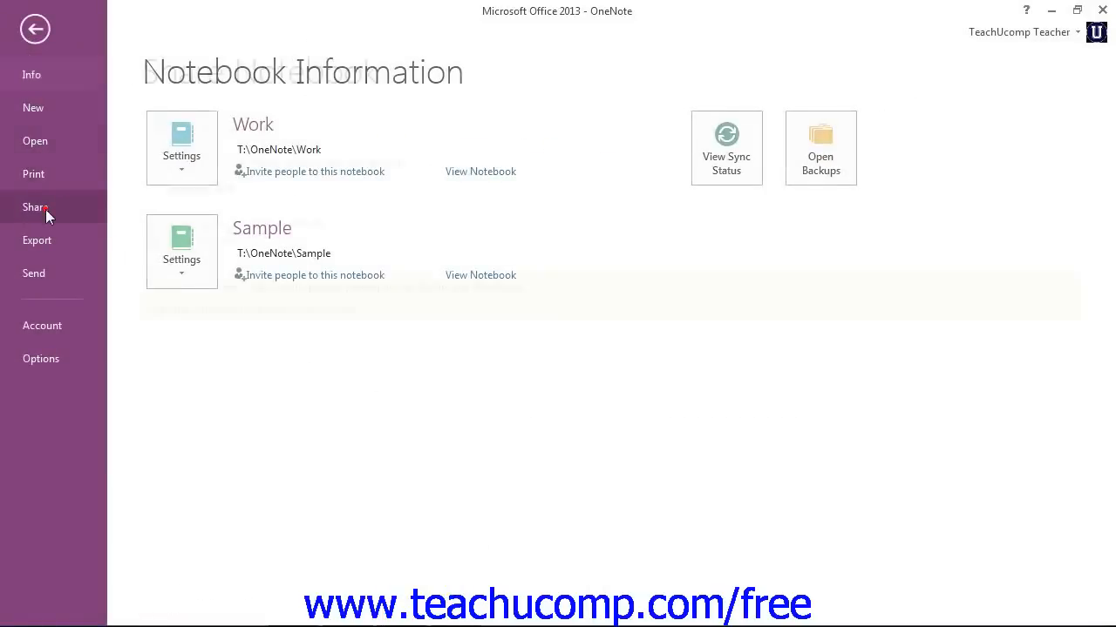
{"action": "left_click", "coordinate": [35, 206]}
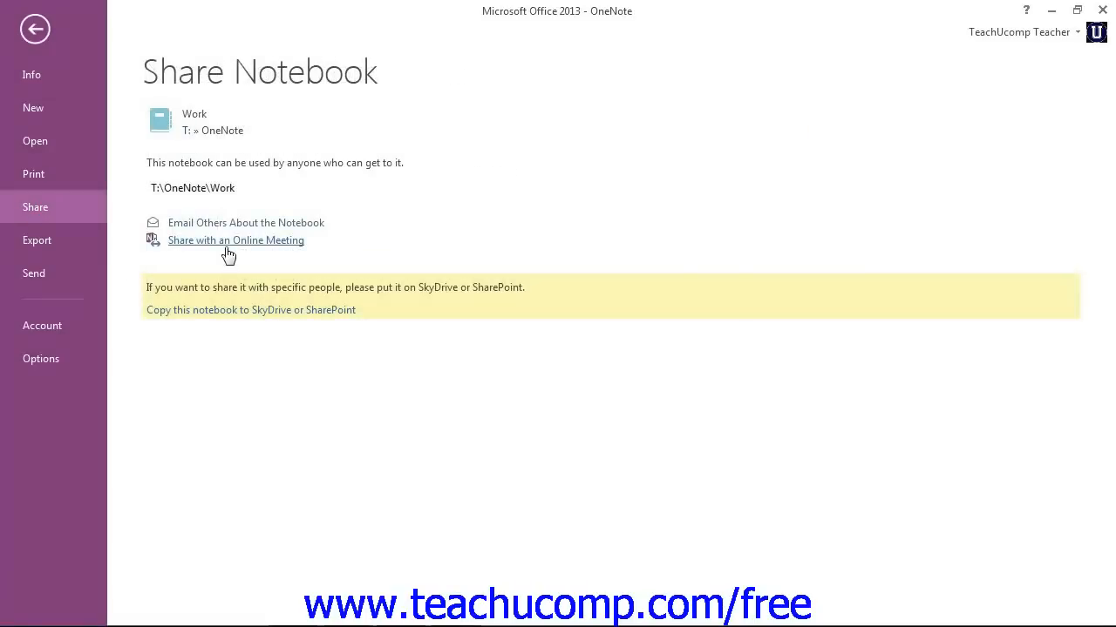